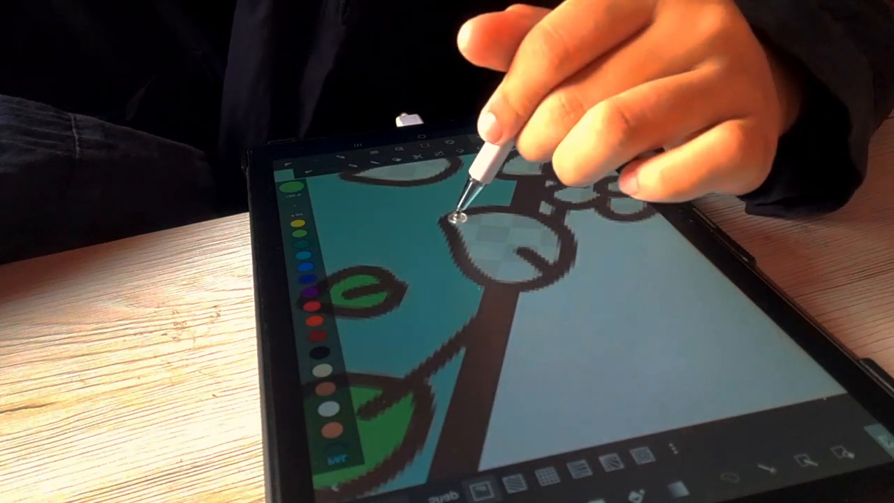
# Redraw the pale leaf's brown outline and touch up the small leaf beside it.
pyautogui.moveTo(461, 216); pyautogui.dragTo(516, 273)
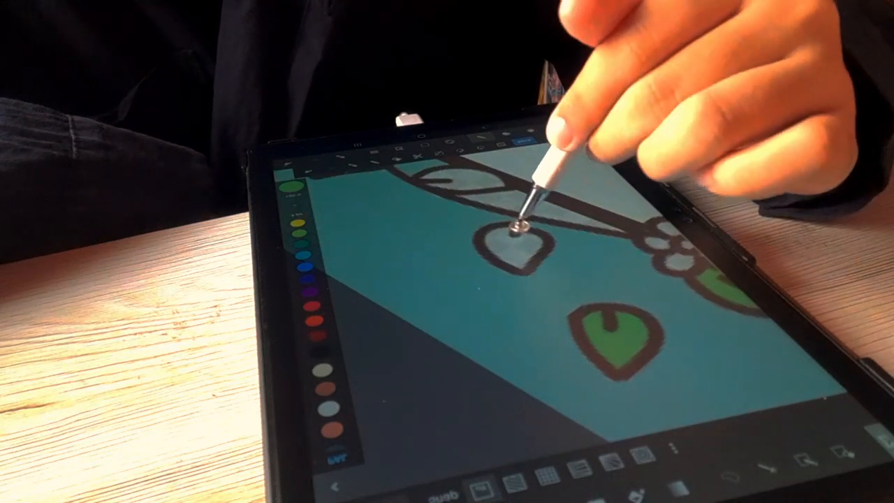
pyautogui.click(510, 237)
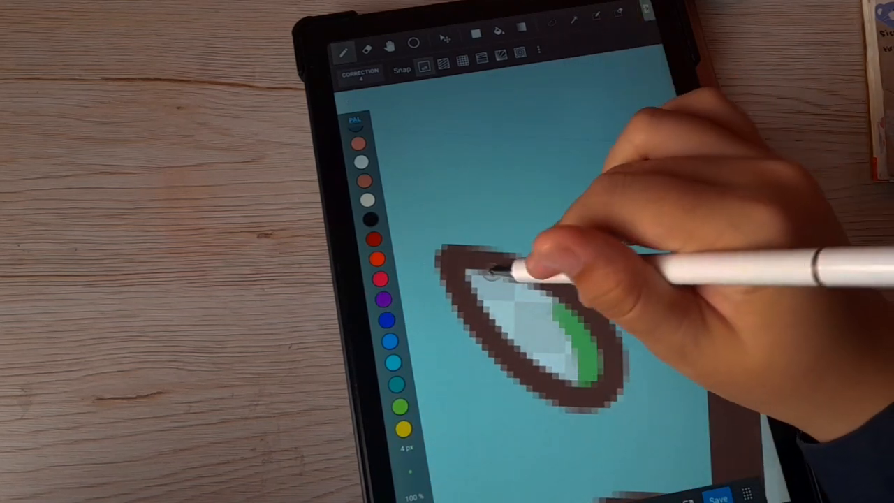
# Clean the leaf's brown edge and tidy its outline where it meets the branch.
pyautogui.moveTo(503, 279); pyautogui.dragTo(573, 335)
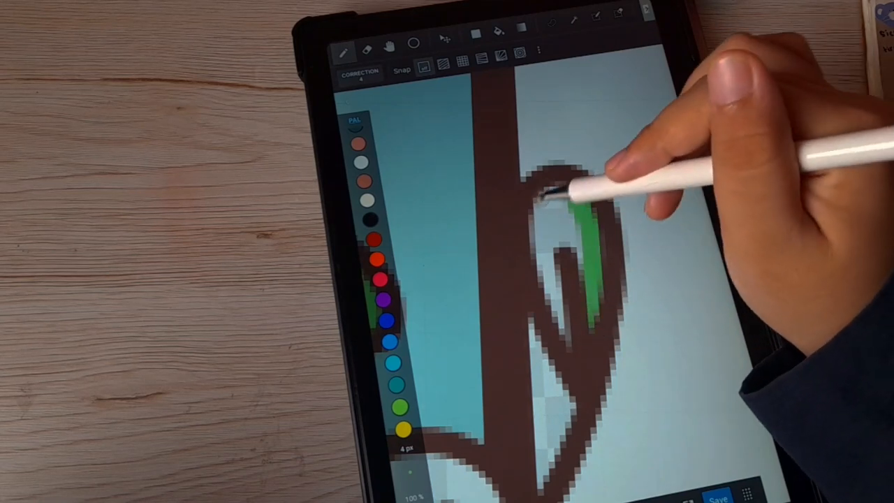
pyautogui.moveTo(565, 196); pyautogui.dragTo(558, 237)
pyautogui.write('date')
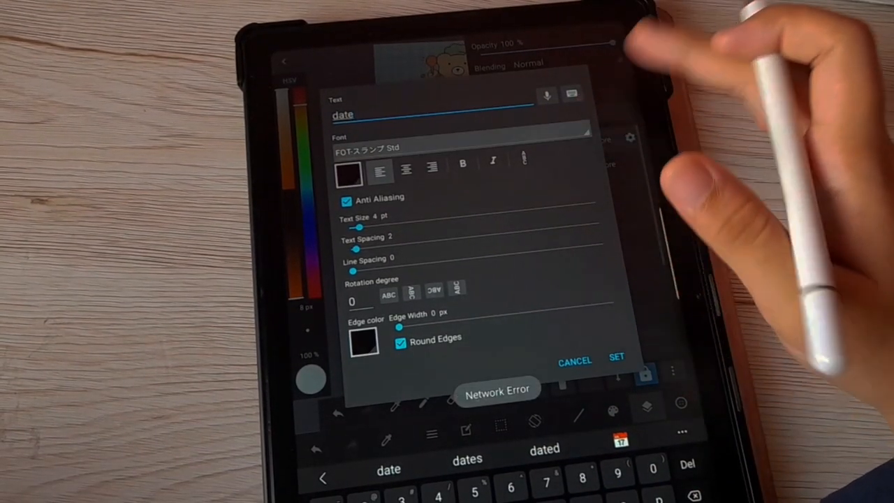
# Place the 'date' text on the teal grid above the pale rounded panel.
pyautogui.click(460, 146)
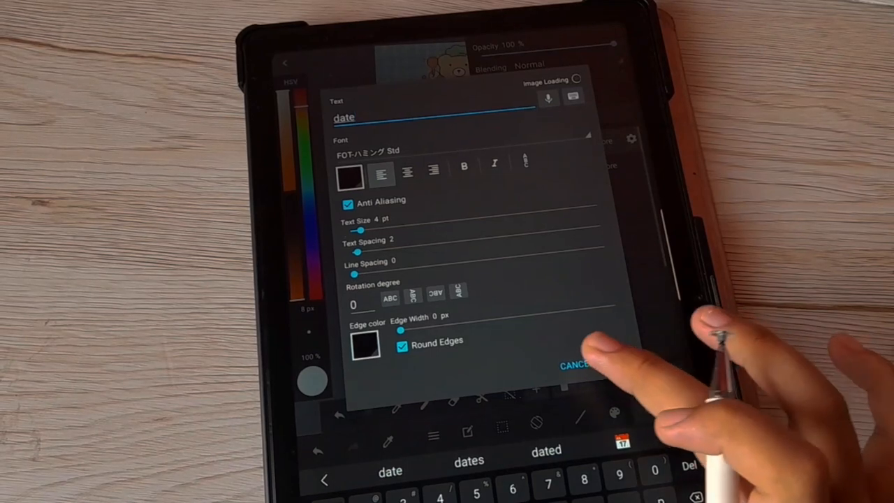
pyautogui.click(574, 366)
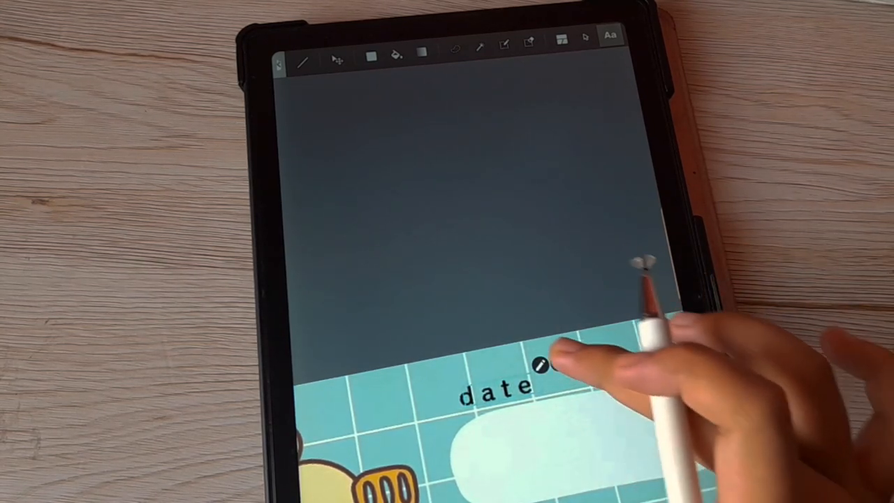
# Bring the bear chef into view and ready the brush with the HSV colour panel.
pyautogui.click(542, 365)
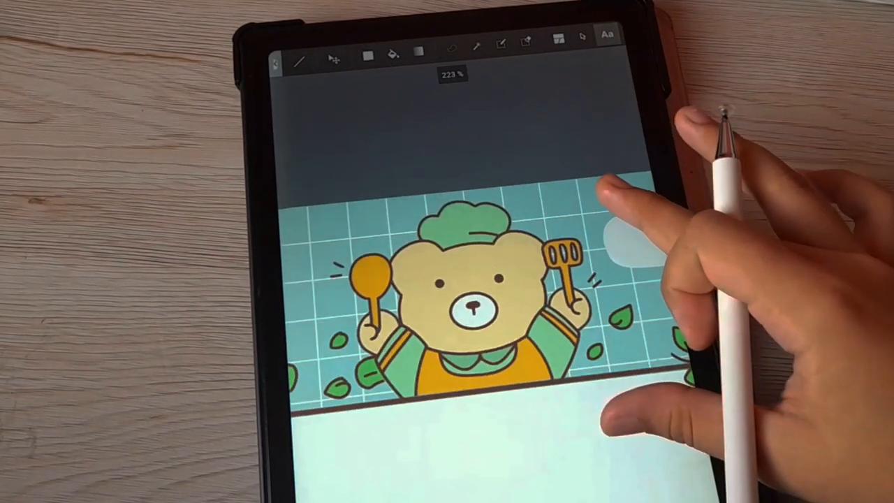
pyautogui.moveTo(489, 280); pyautogui.dragTo(524, 314)
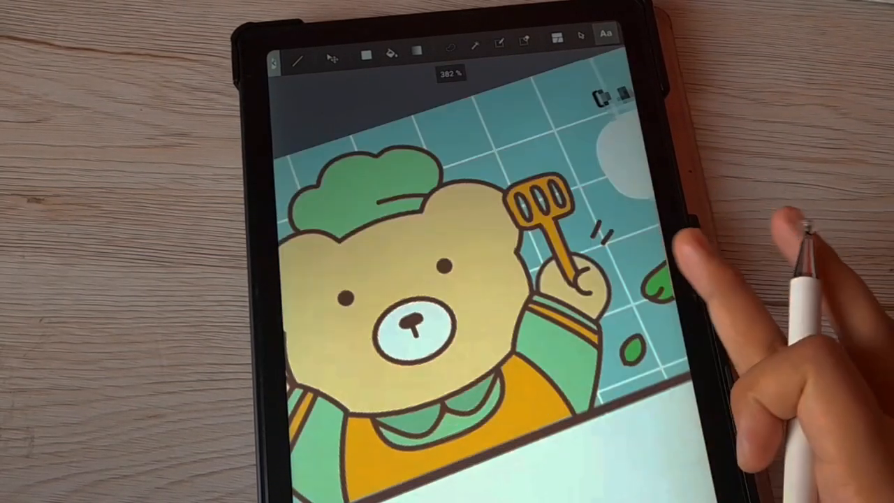
pyautogui.click(557, 37)
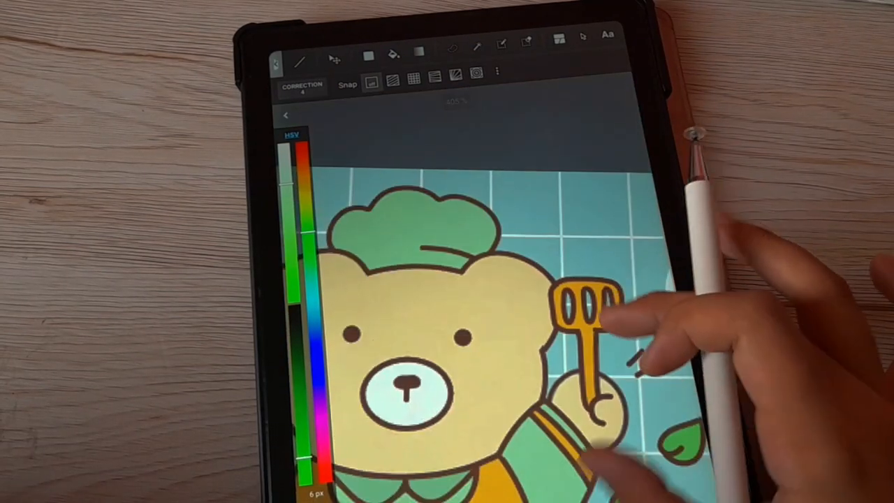
# Refine the dark brown outline between the bear's head and its green chef hat.
pyautogui.click(583, 35)
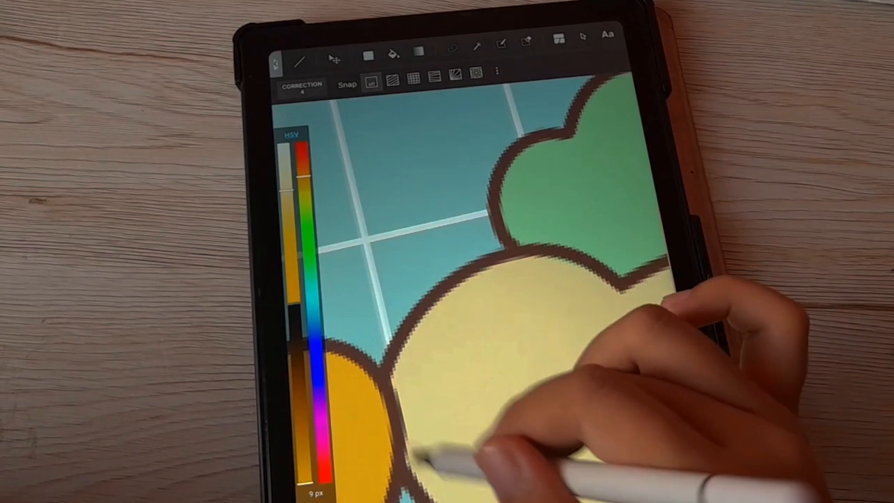
# Exit ibis Paint X to the Android home screen after the touch-ups.
pyautogui.click(584, 35)
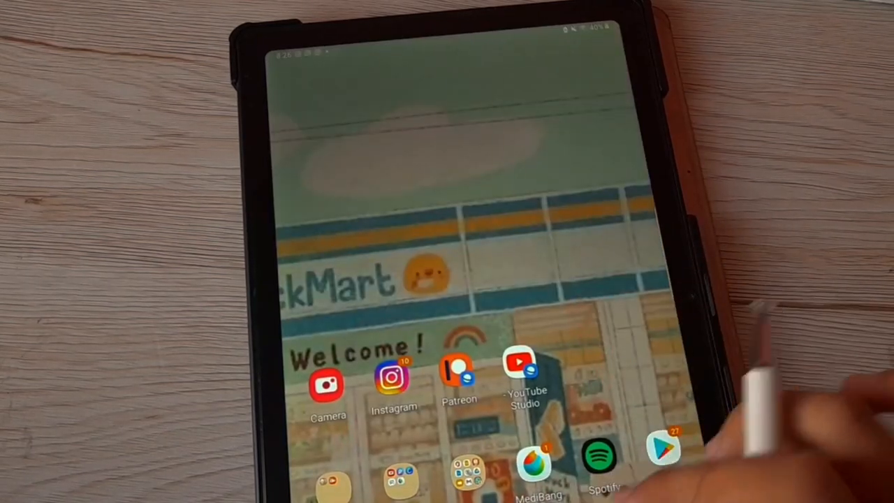
# Show the layer list and the Filter/Layer Management menu for Layer17.
pyautogui.click(535, 468)
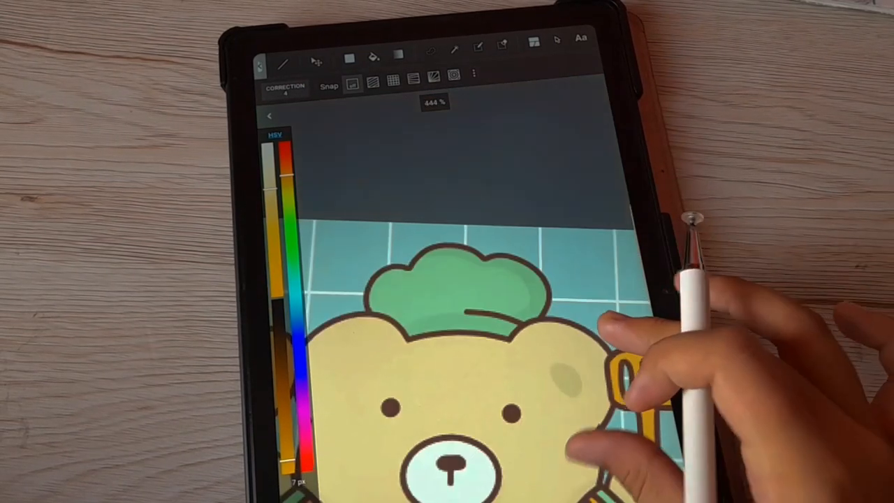
pyautogui.click(533, 56)
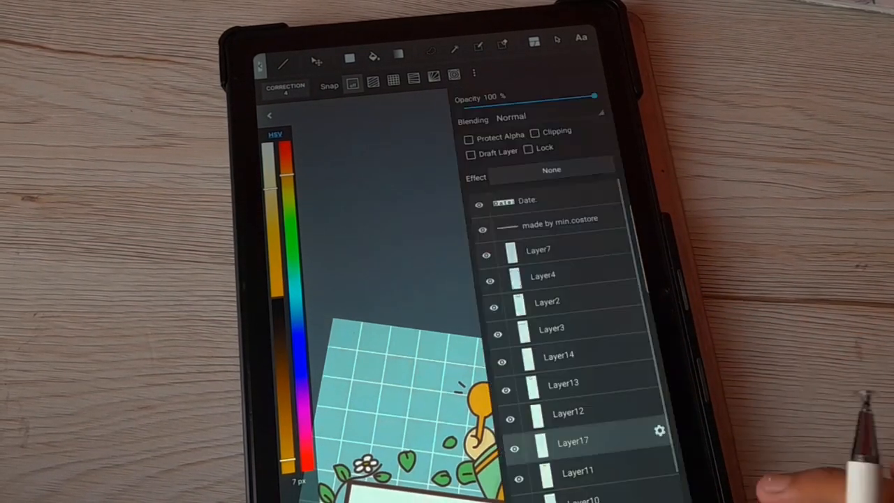
pyautogui.click(659, 431)
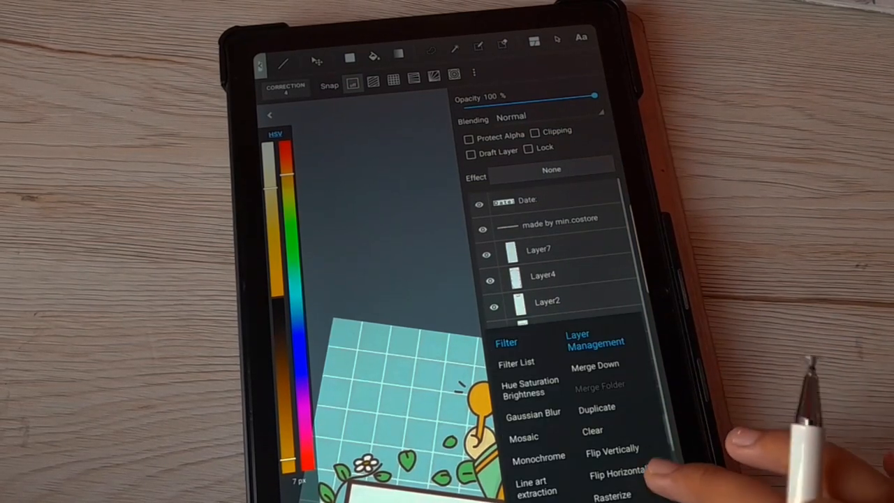